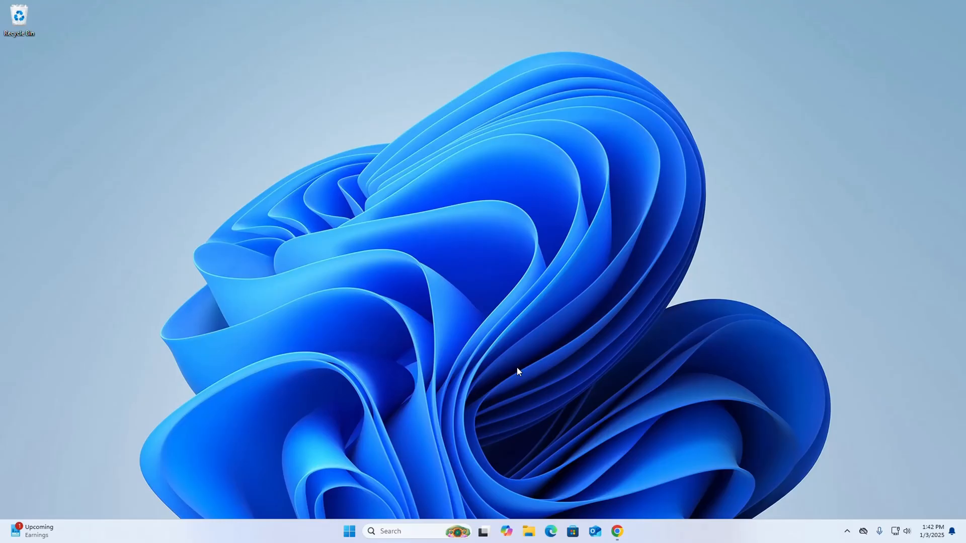
mouse_move(620, 529)
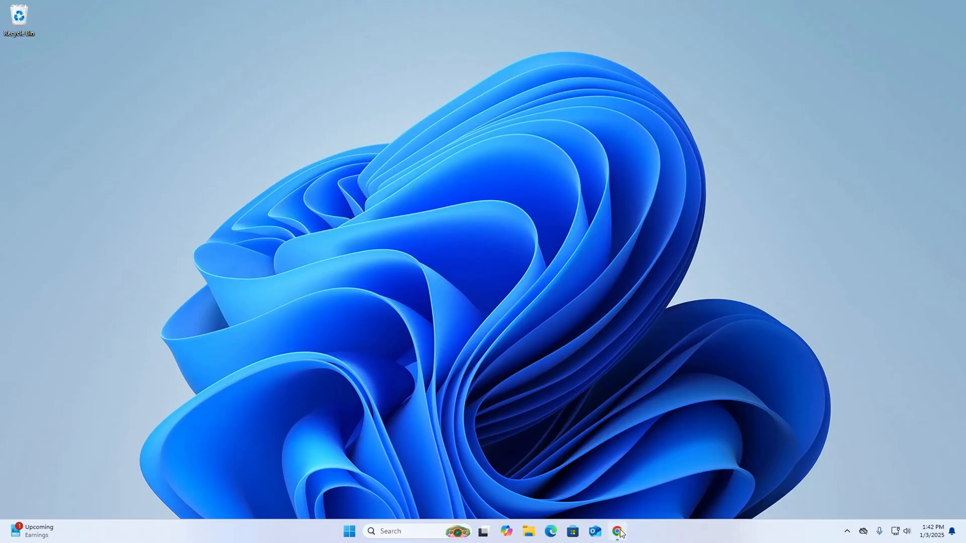
Step: Reach the Notepad++ v8.7.5 download page in Chrome with the x64 Installer links in view
click(618, 531)
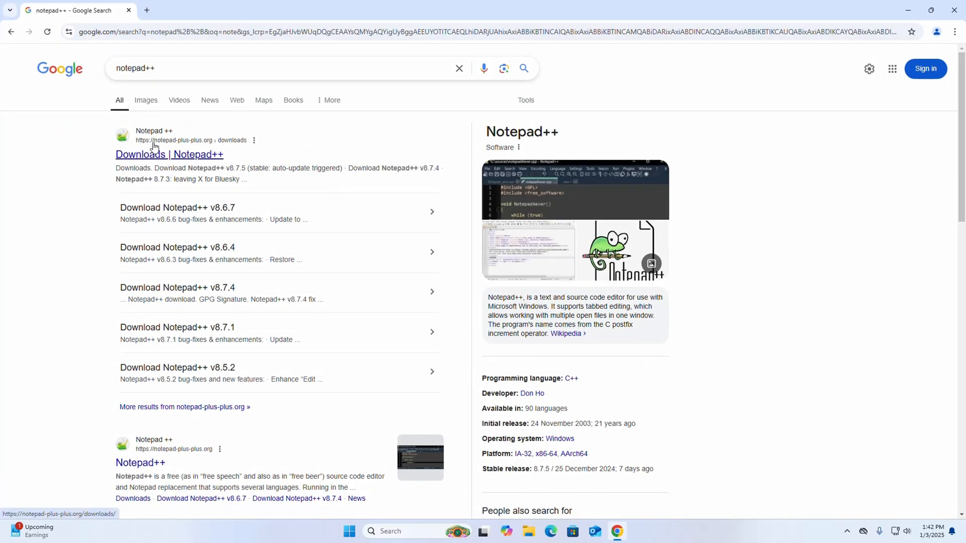
click(169, 155)
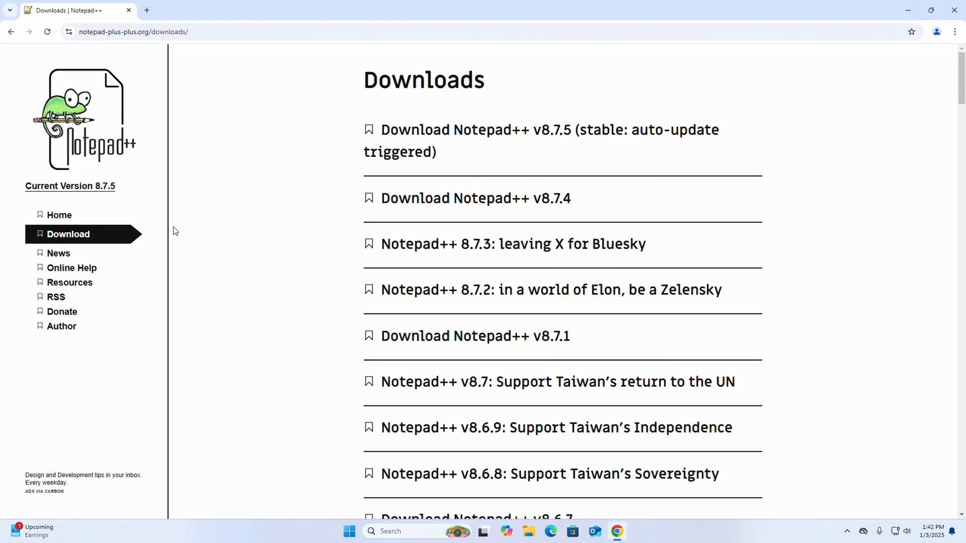
click(67, 234)
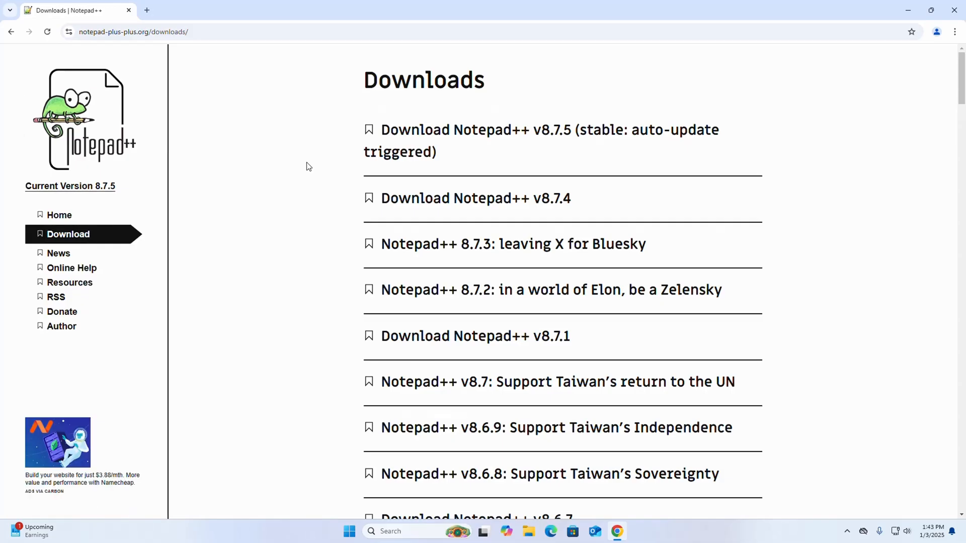
mouse_move(291, 161)
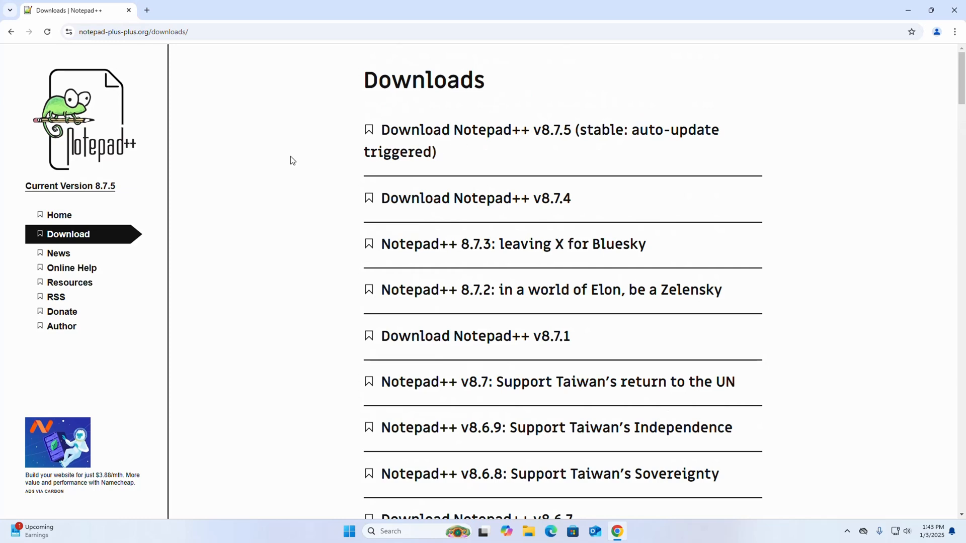
mouse_move(435, 159)
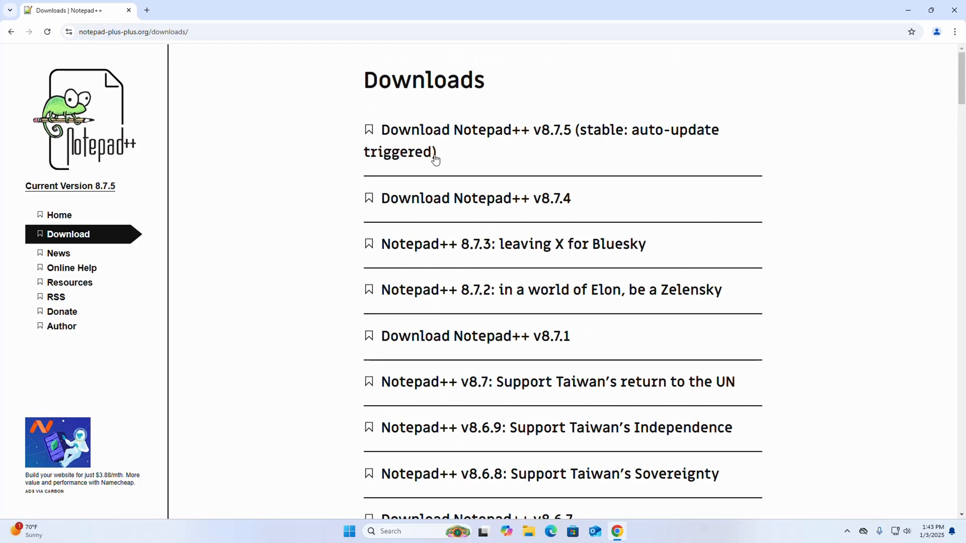
mouse_move(612, 136)
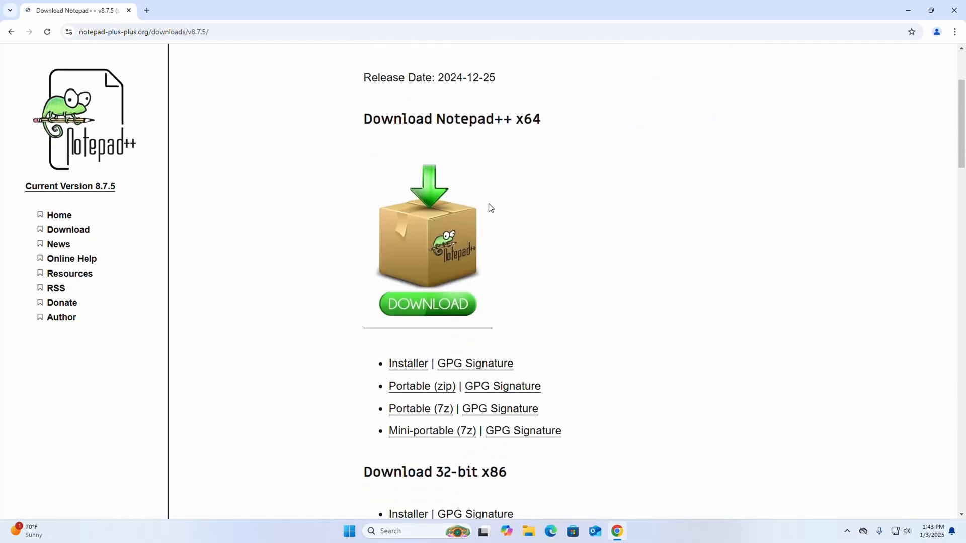
scroll(down, 3)
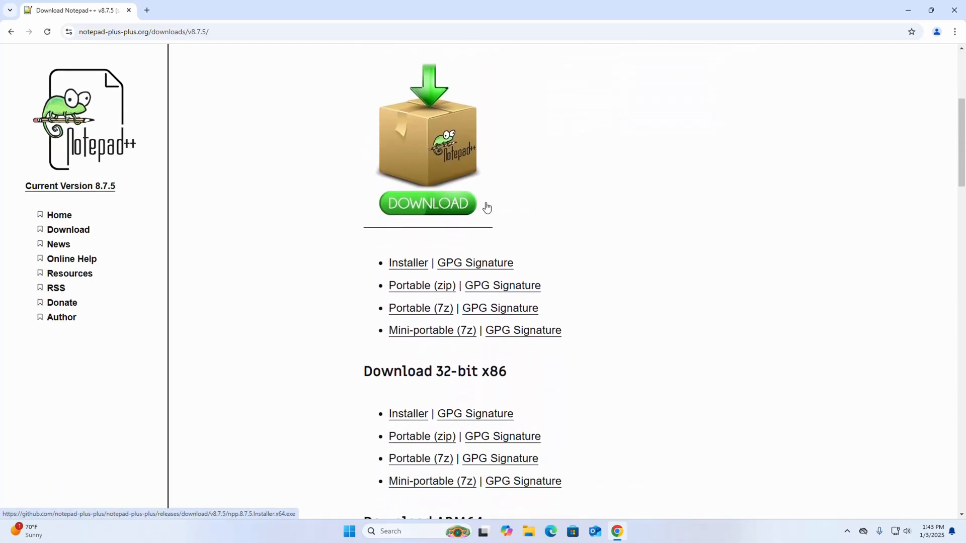
mouse_move(330, 206)
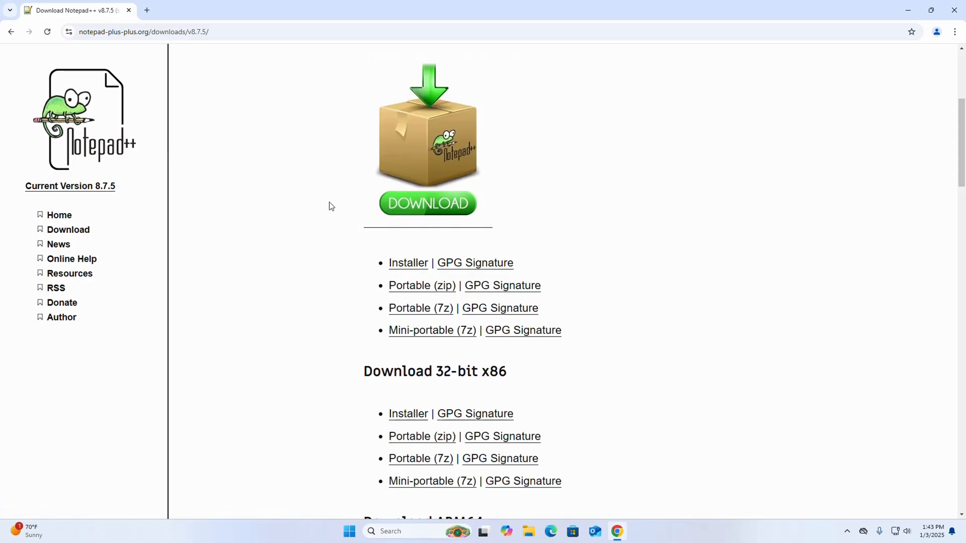
mouse_move(313, 264)
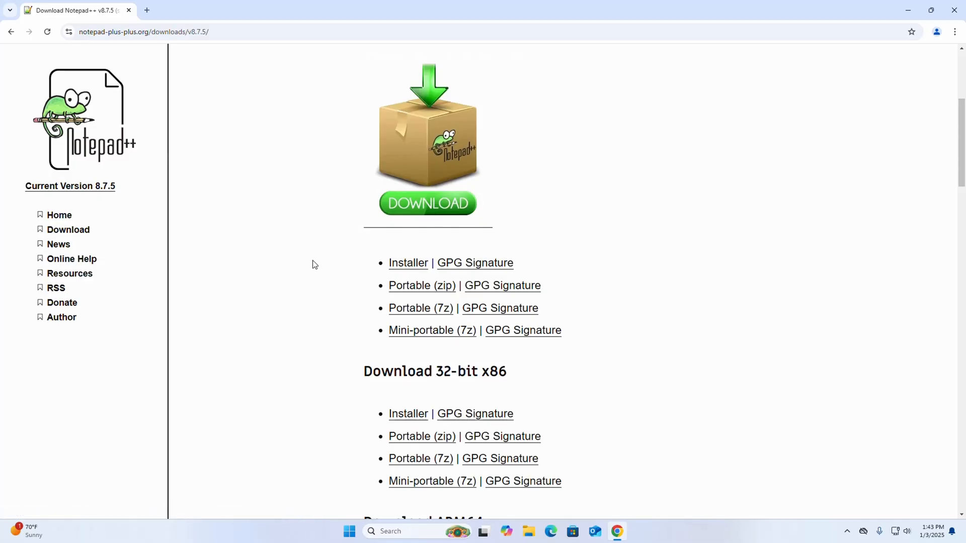
mouse_move(409, 263)
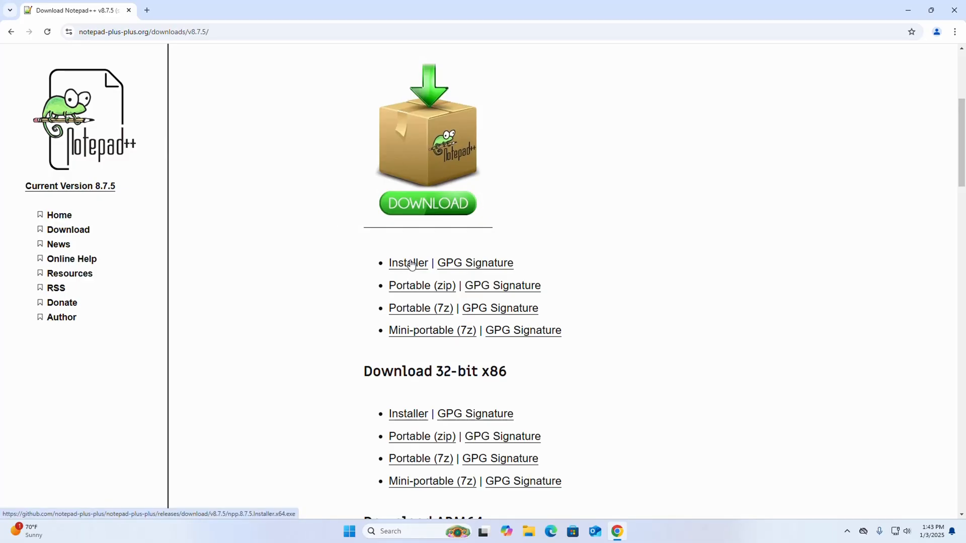
Step: Download npp.8.7.5.Installer.x64.exe and show it in the Downloads folder
click(408, 263)
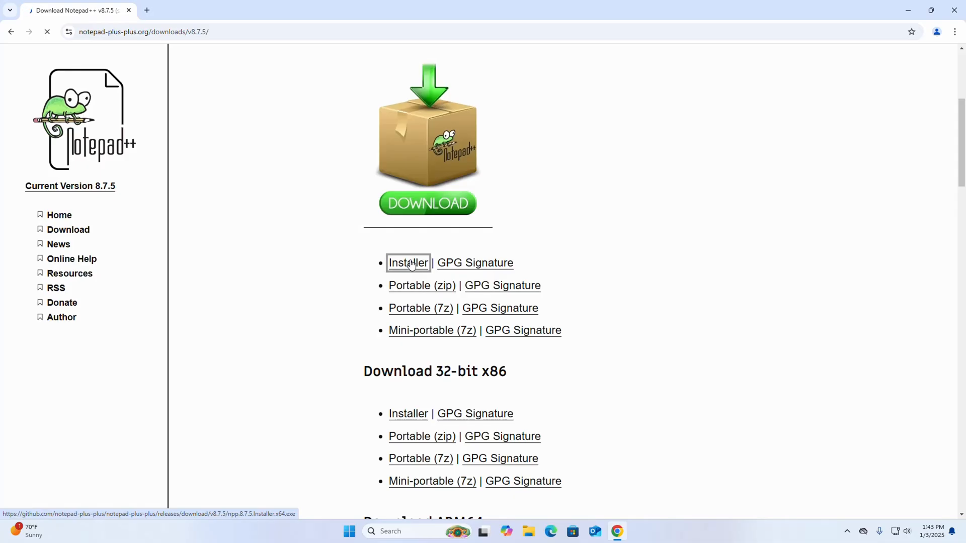
click(409, 264)
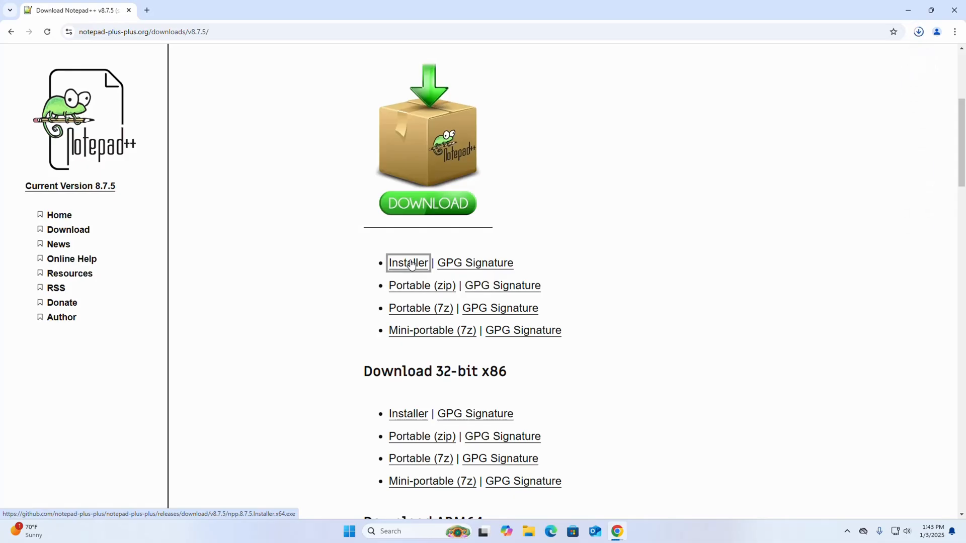
click(408, 262)
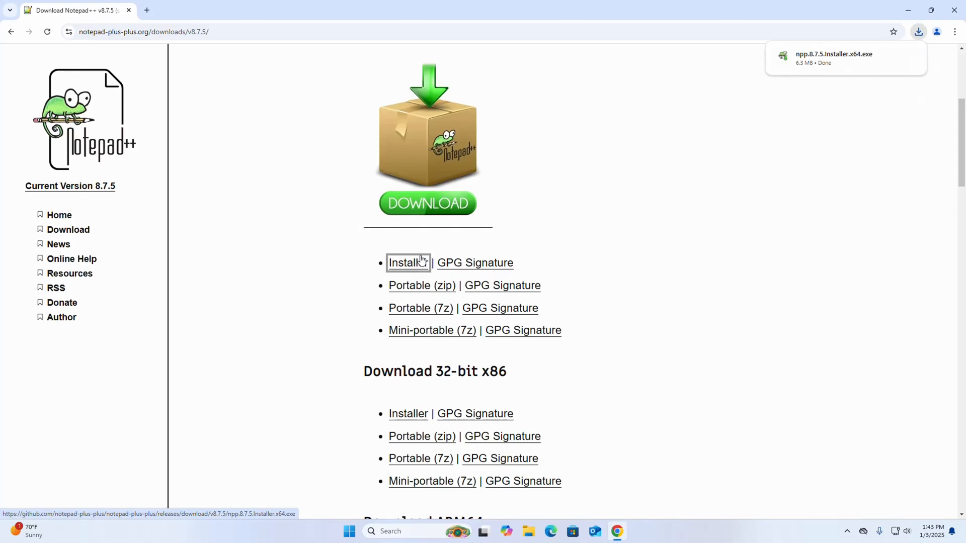
mouse_move(861, 133)
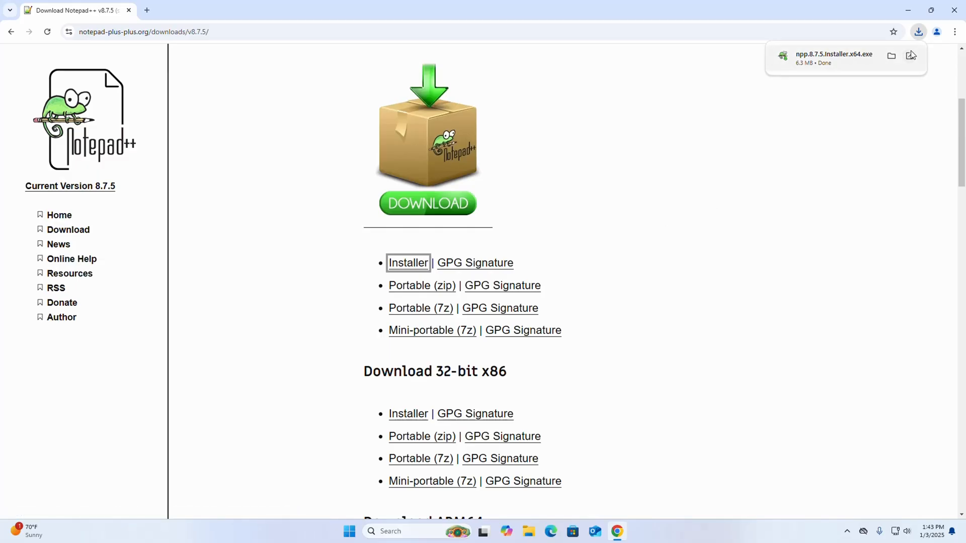
click(889, 56)
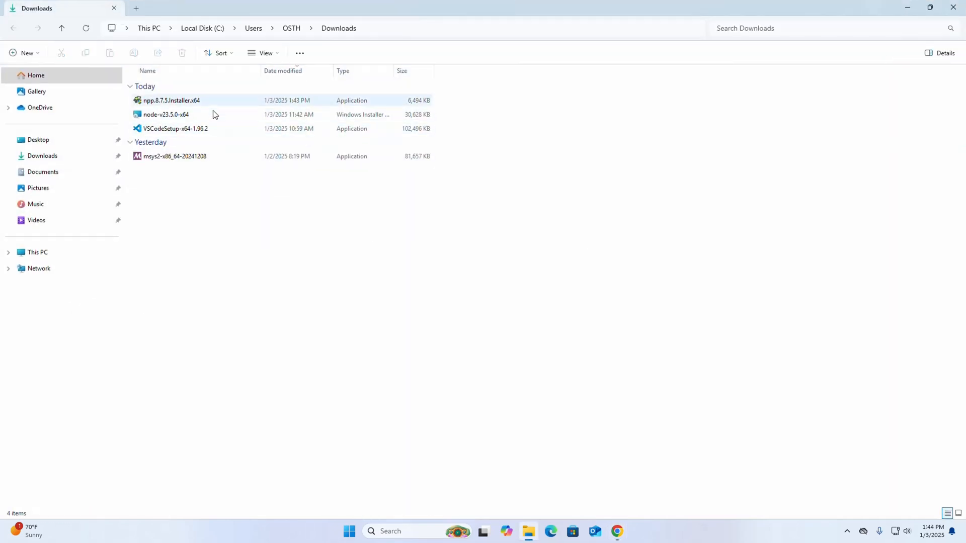
Step: Run npp.8.7.5.Installer.x64 from Downloads and allow it through the UAC prompt
right_click(167, 100)
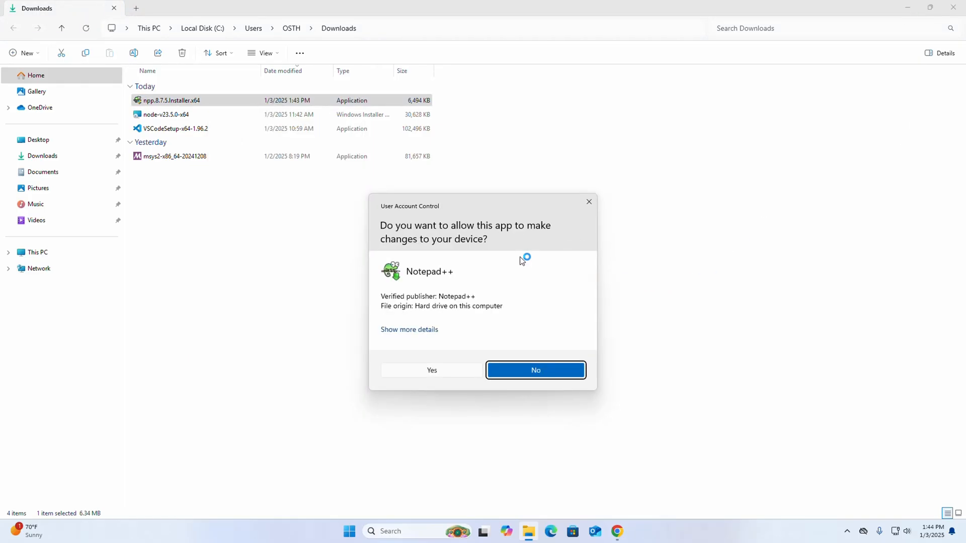
mouse_move(482, 352)
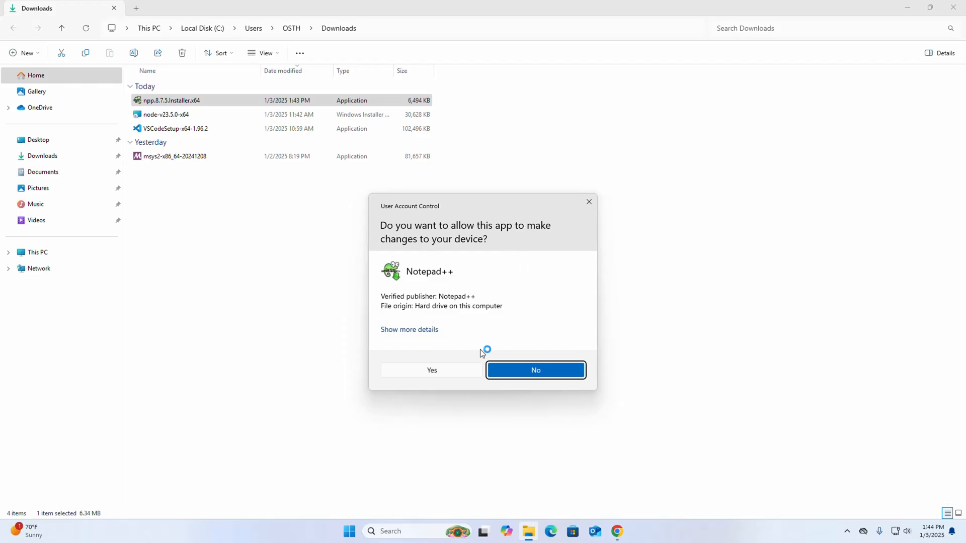
click(432, 370)
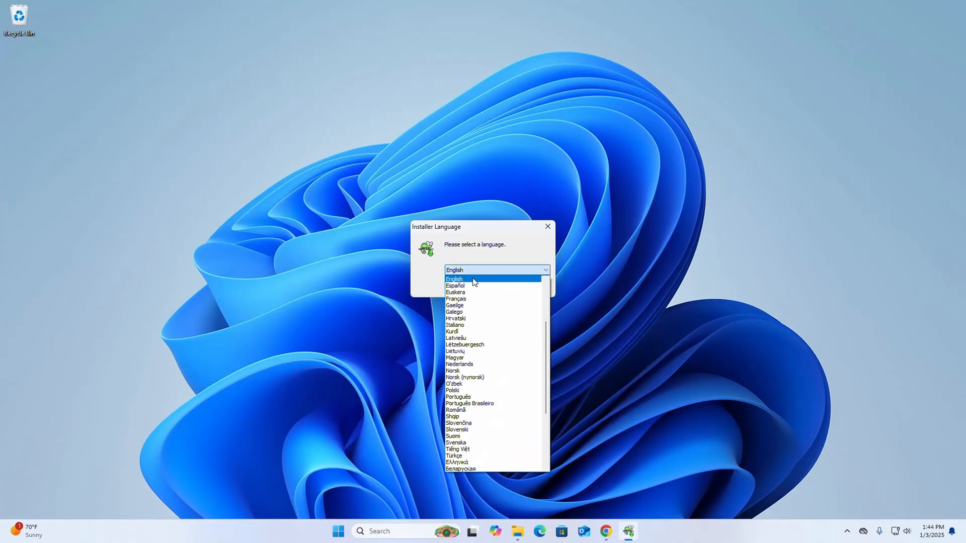
Step: Keep English as the installer language to reach the v8.7.5 Setup welcome page
click(454, 278)
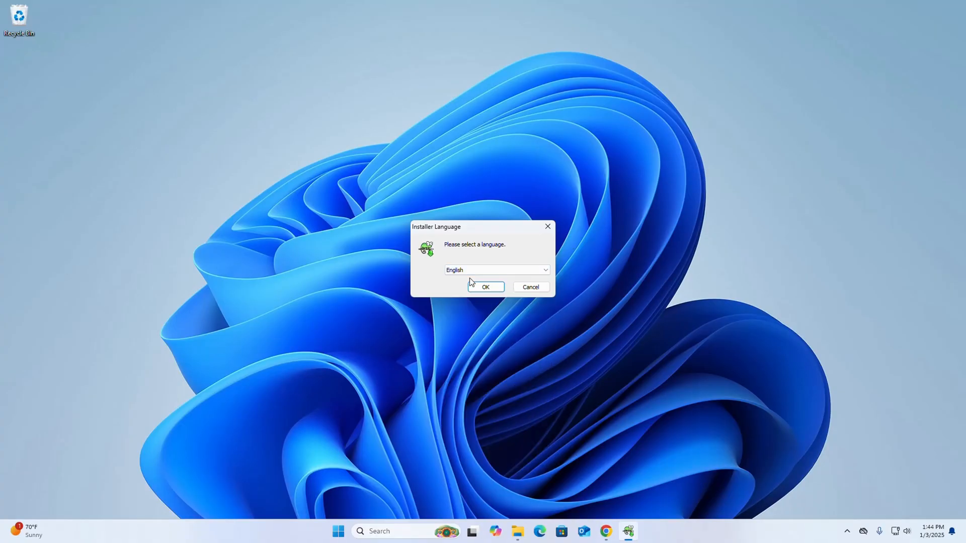
click(486, 286)
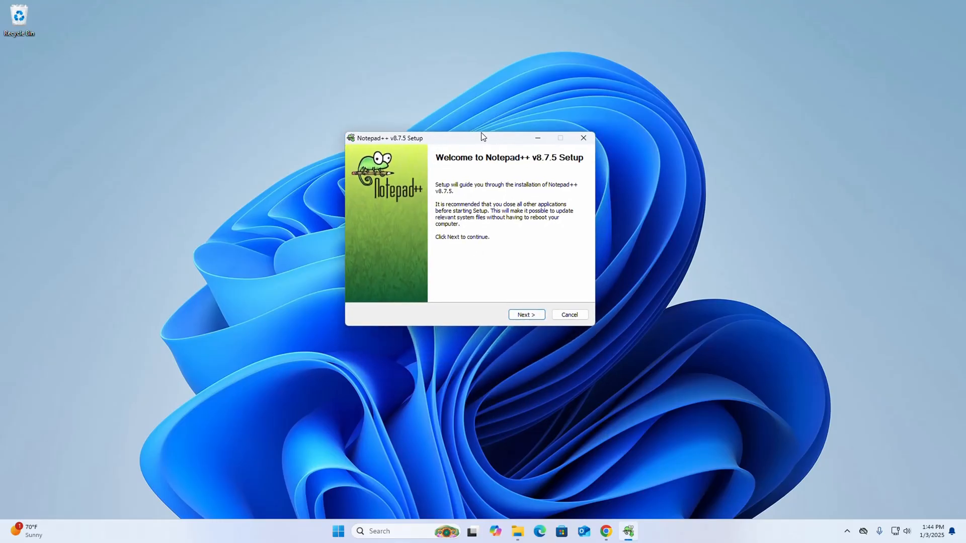
mouse_move(483, 259)
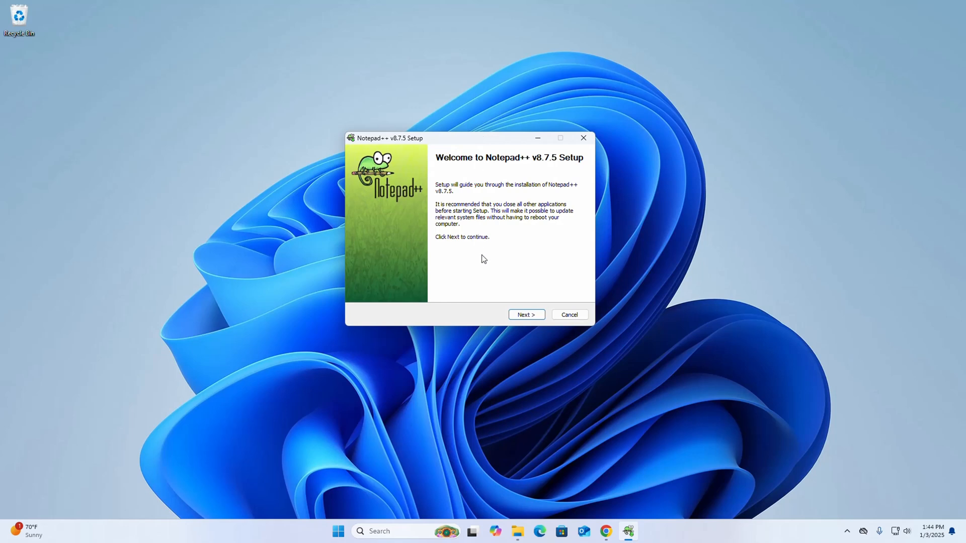
mouse_move(486, 261)
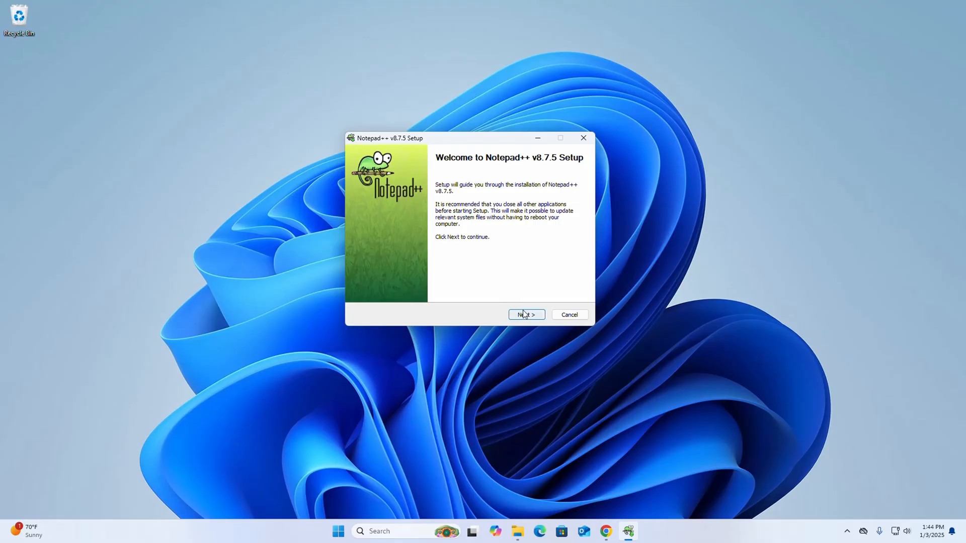
Step: Advance past the welcome page and accept the Notepad++ license agreement
click(526, 314)
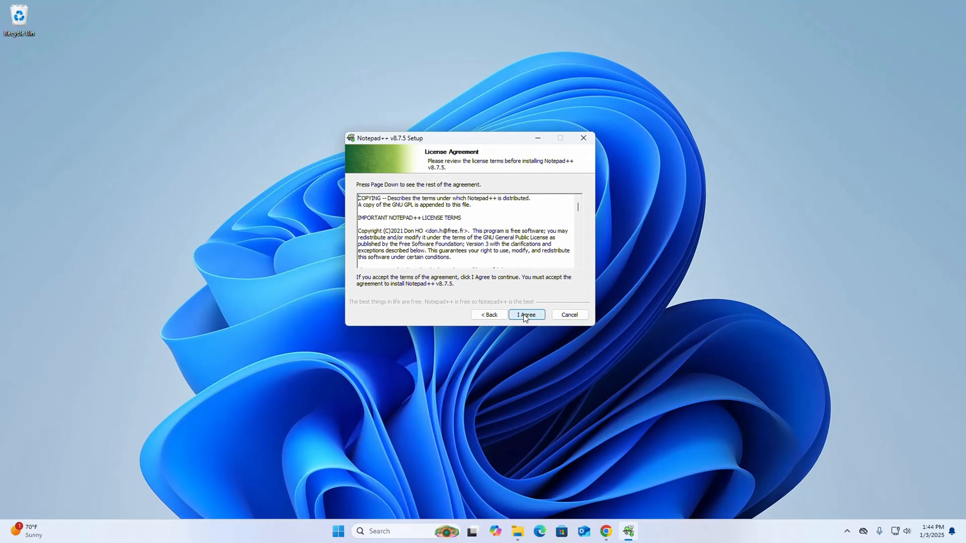
mouse_move(521, 237)
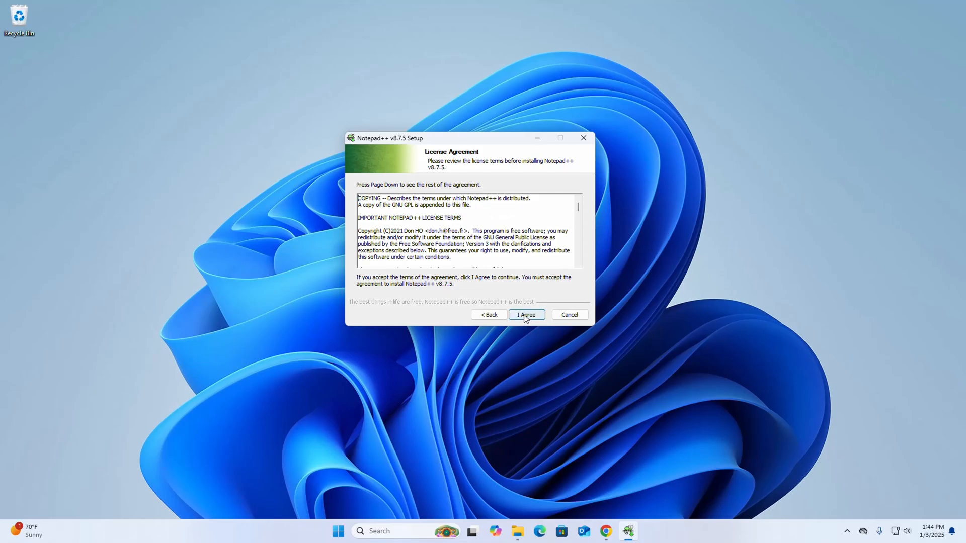
click(527, 314)
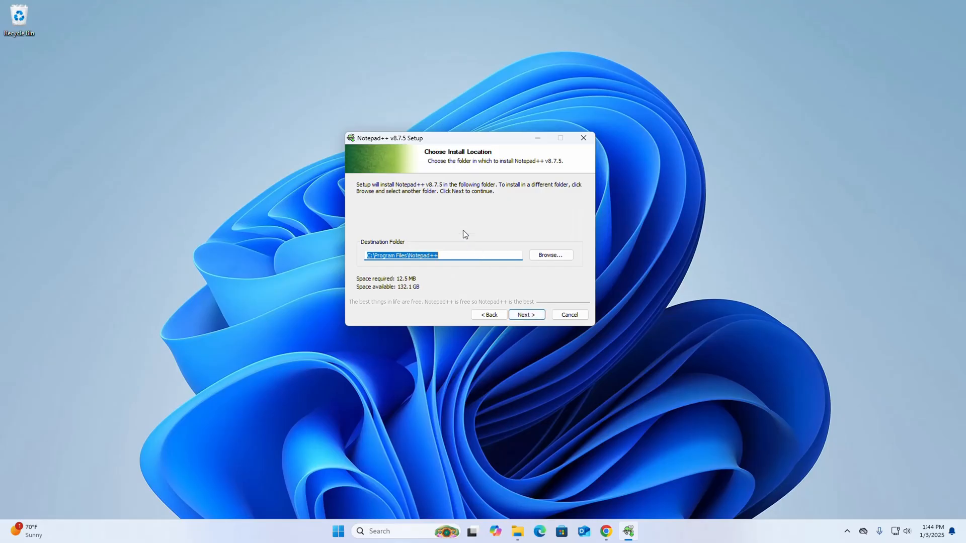
mouse_move(449, 222)
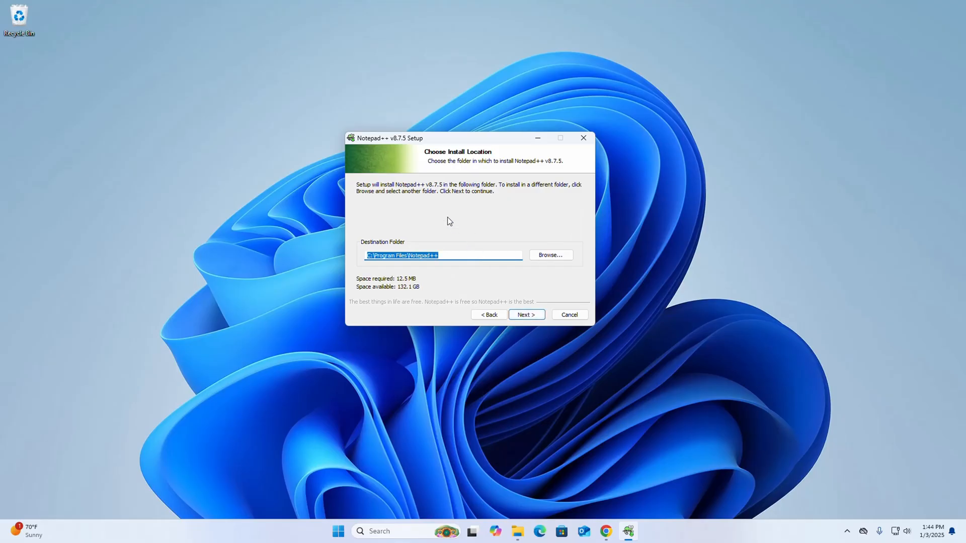
mouse_move(449, 209)
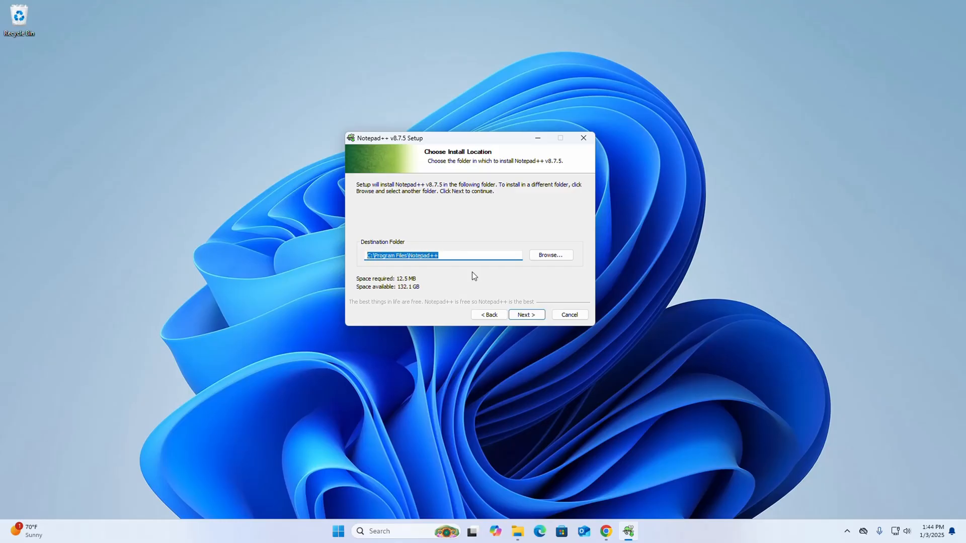
mouse_move(551, 259)
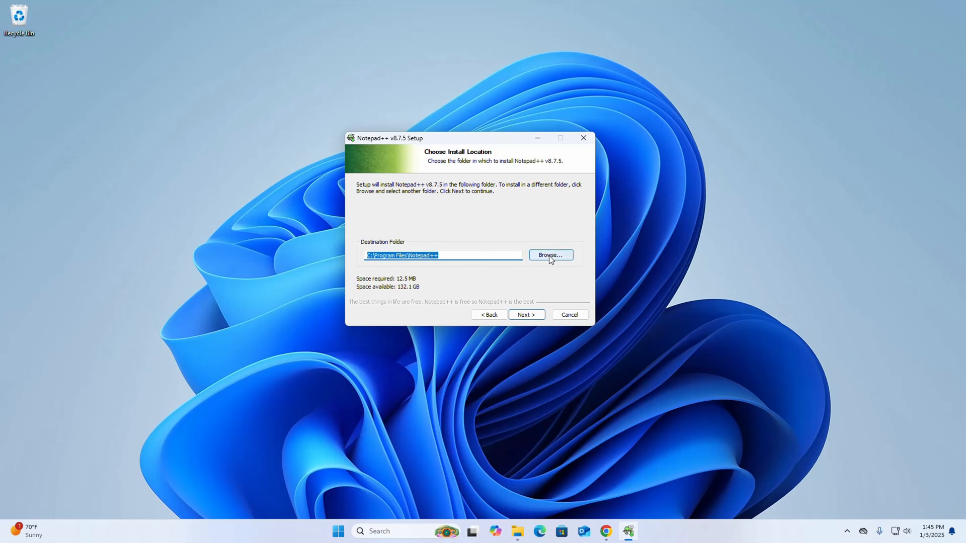
mouse_move(483, 263)
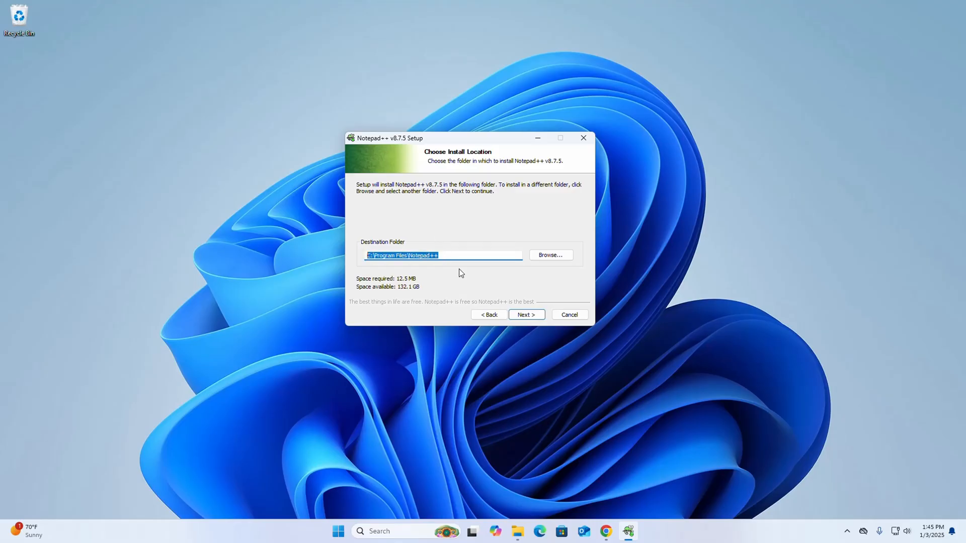
Step: Keep C:\Program Files\Notepad++ as the destination and continue to Choose Components
click(526, 313)
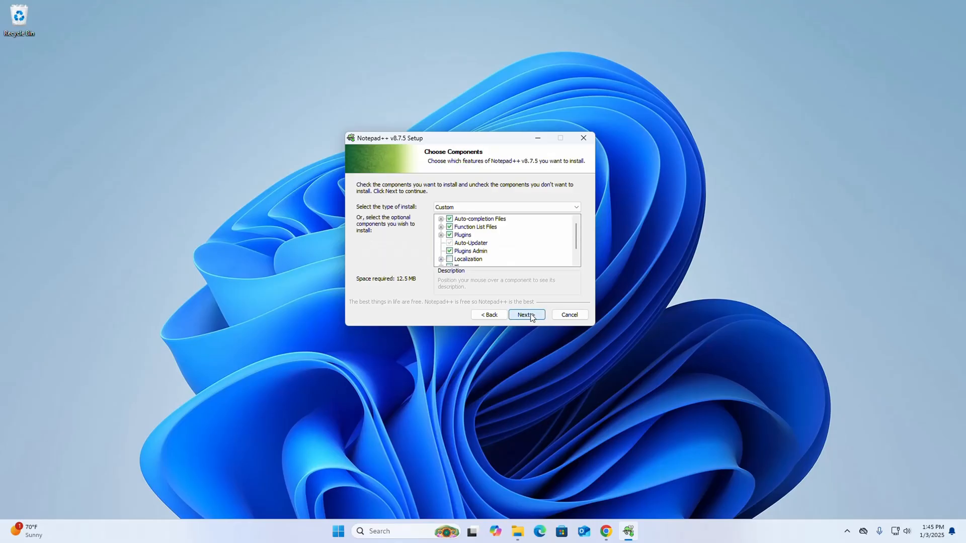
Step: Keep the default components and tick Create Shortcut on Desktop
click(526, 314)
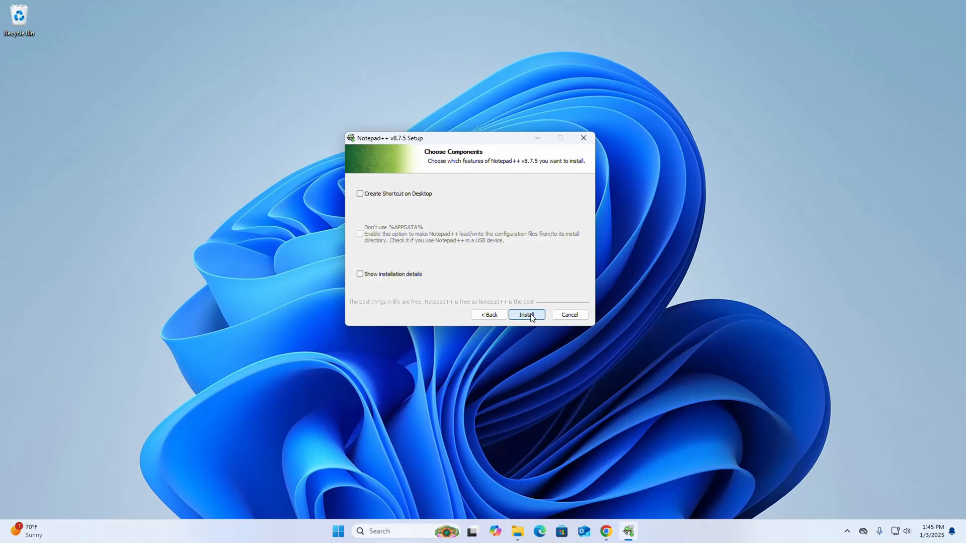
mouse_move(514, 239)
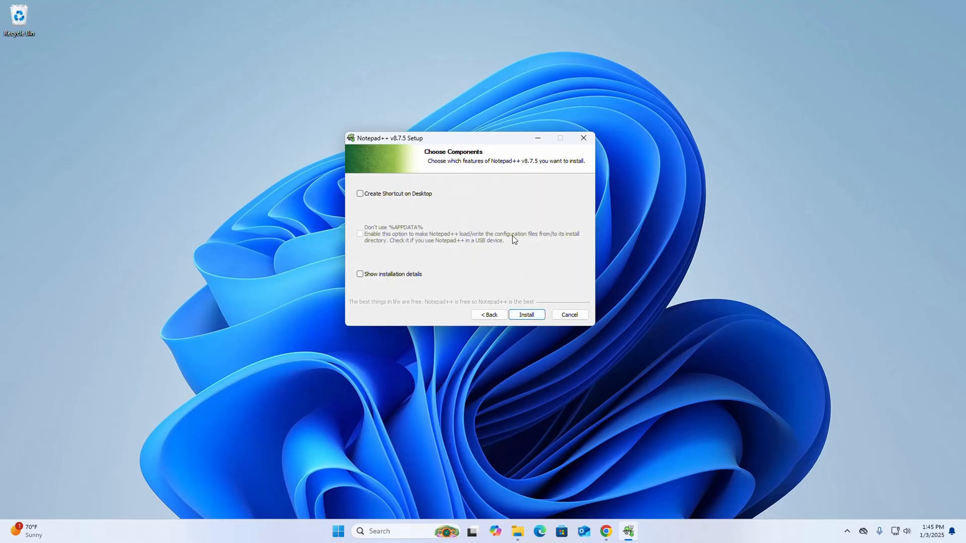
click(359, 194)
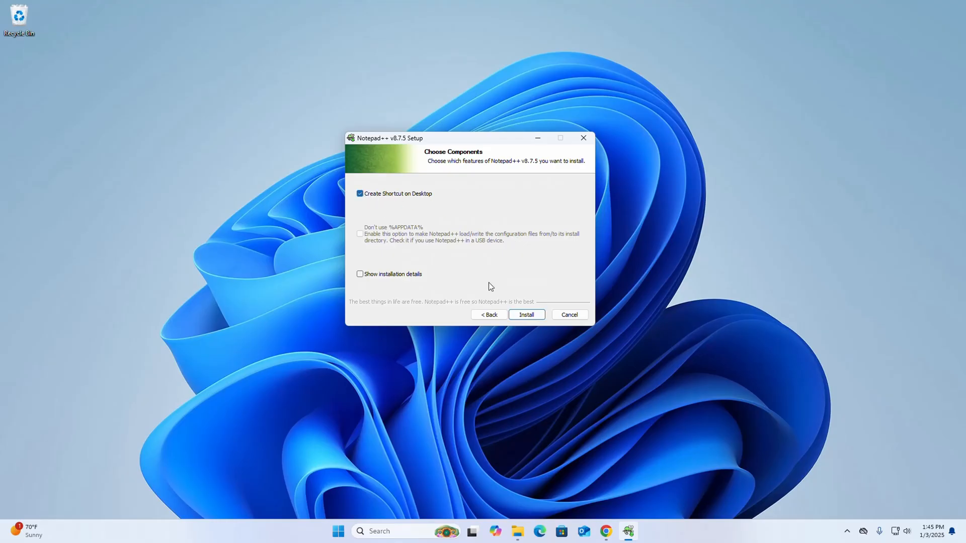
mouse_move(538, 298)
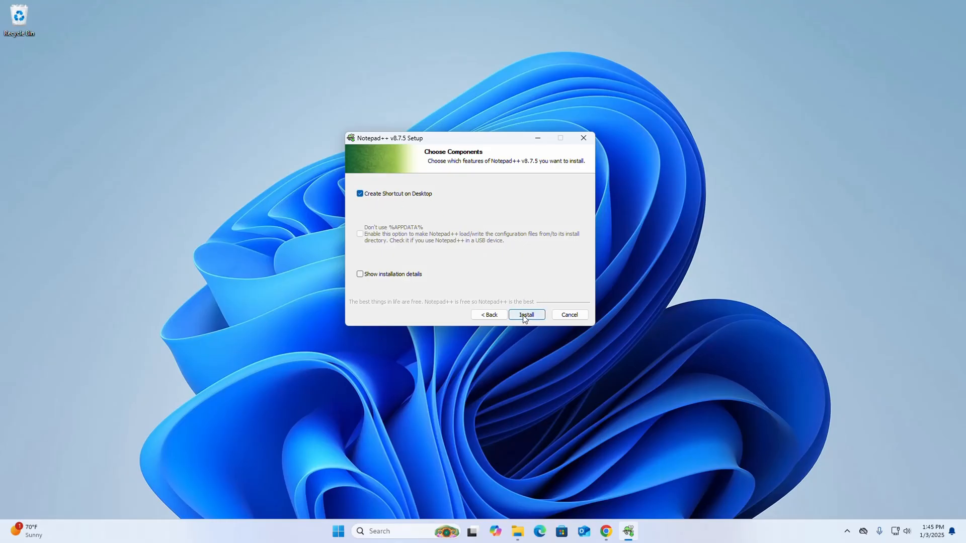
Step: Install Notepad++ v8.7.5 and untick Run Notepad++ v8.7.5 on the finish page
click(526, 315)
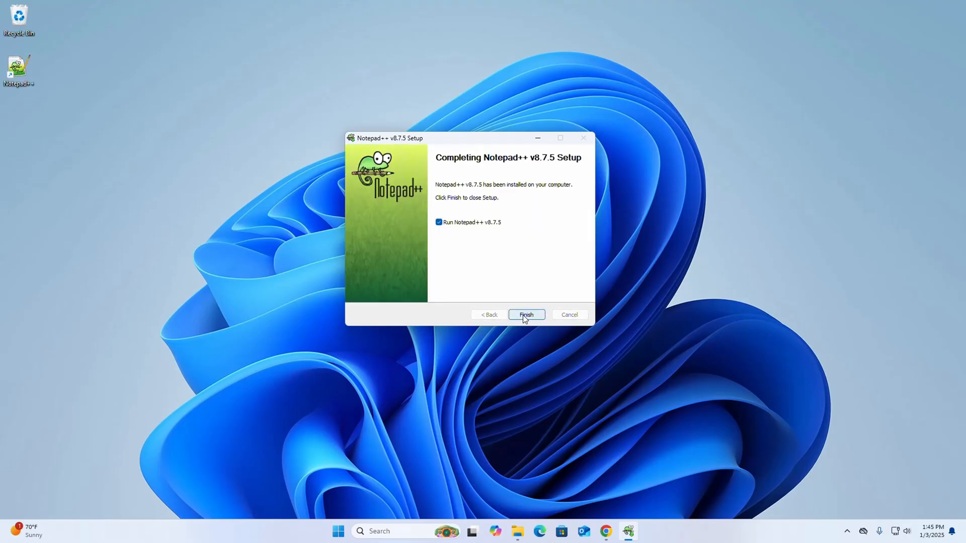
mouse_move(509, 259)
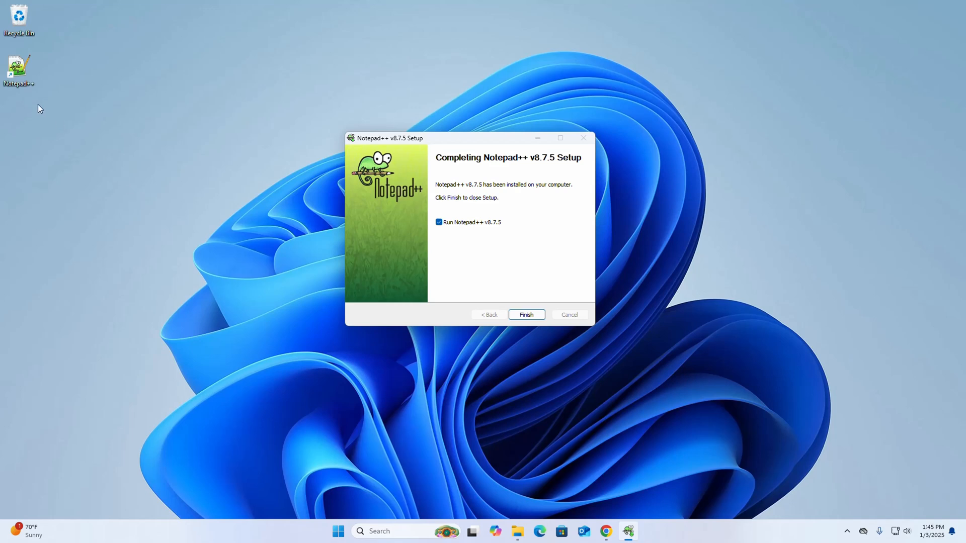
click(18, 65)
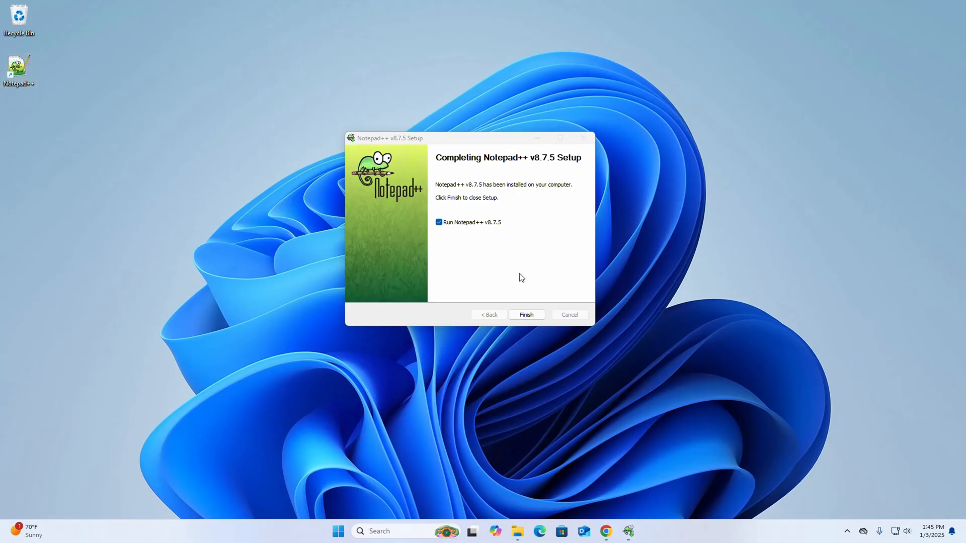
mouse_move(510, 263)
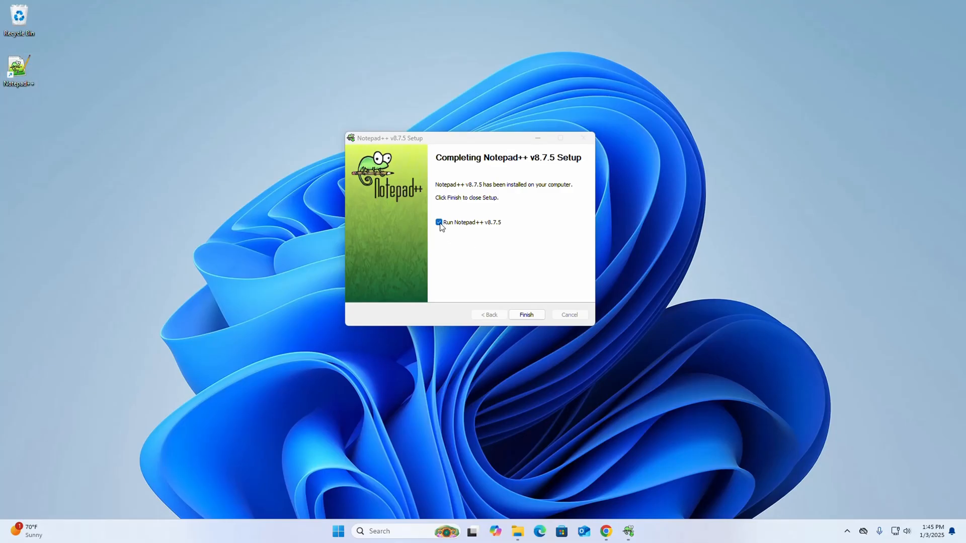
click(438, 222)
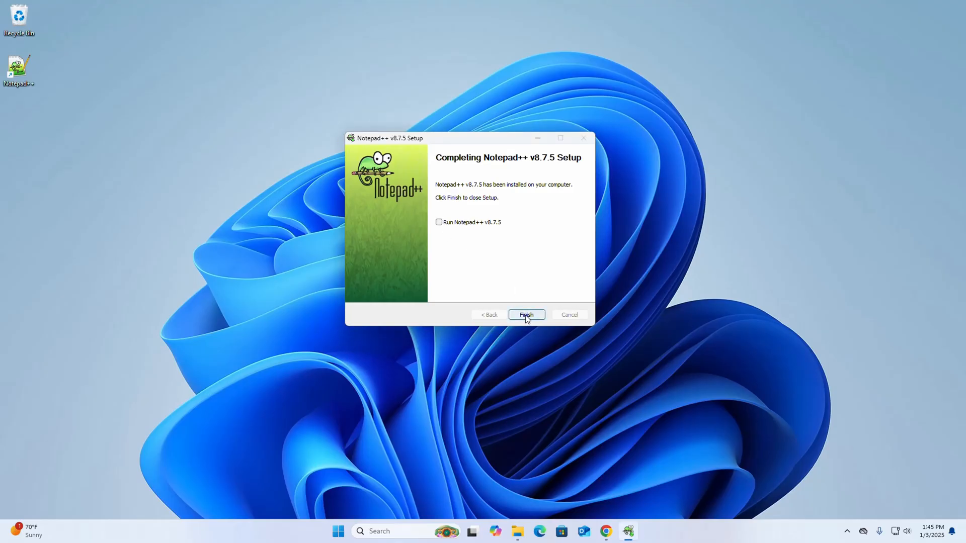
Step: Finish setup and launch Notepad++ from its new desktop shortcut
click(526, 315)
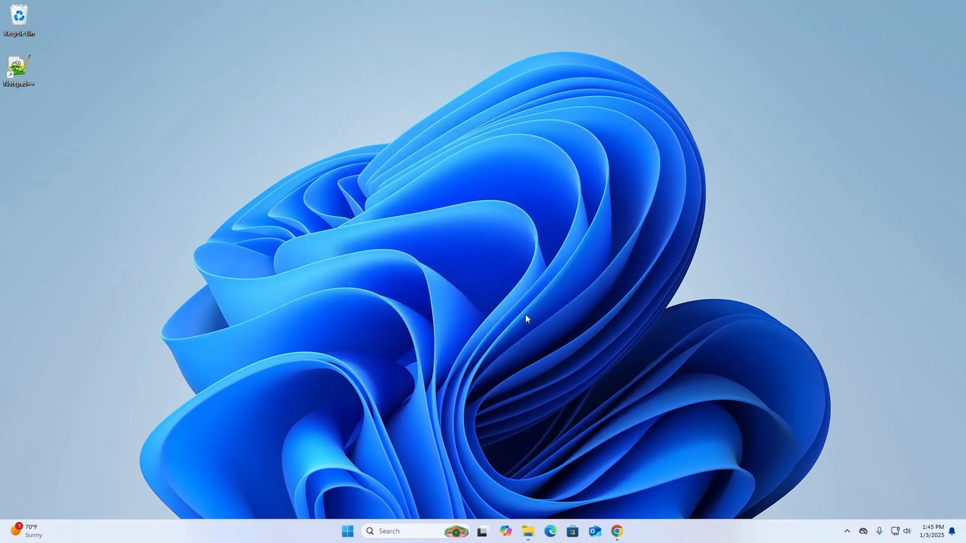
mouse_move(112, 187)
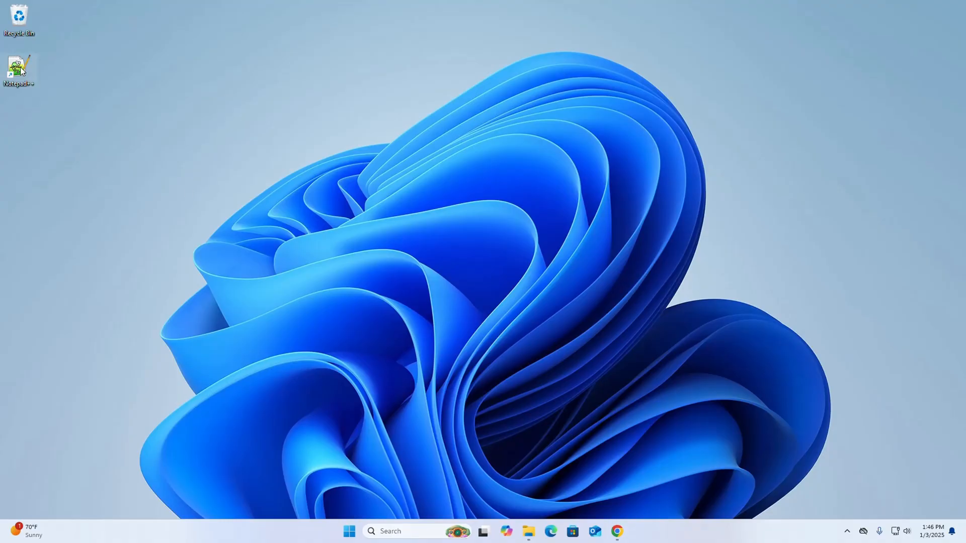
double_click(19, 66)
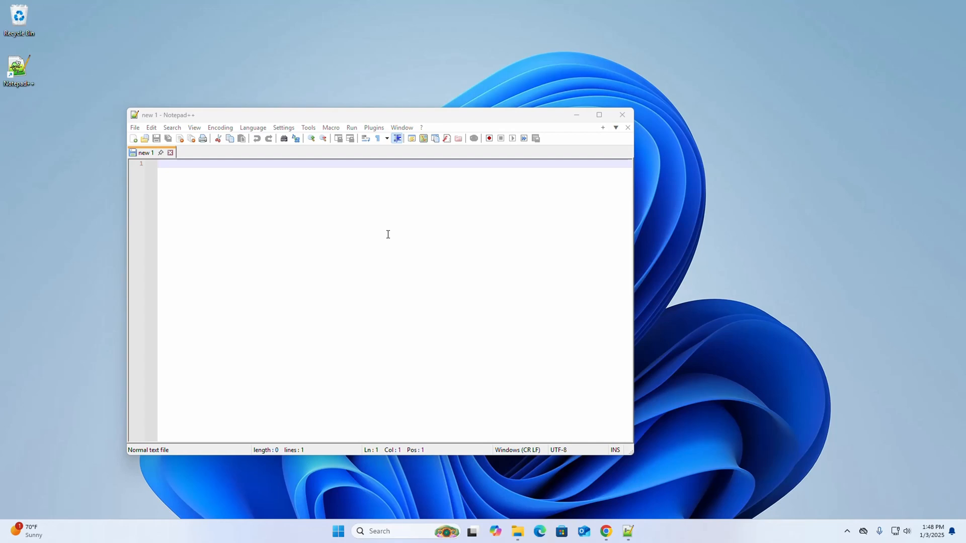
mouse_move(411, 254)
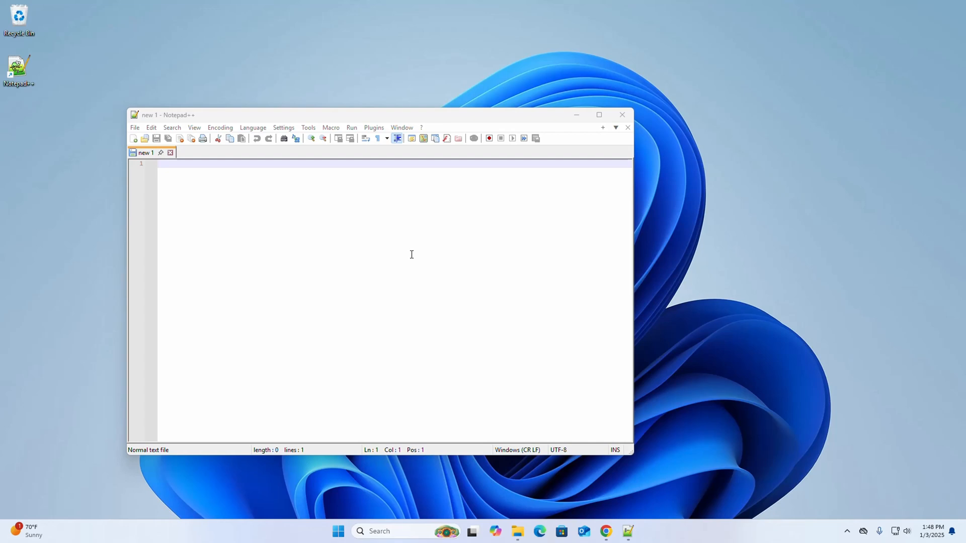